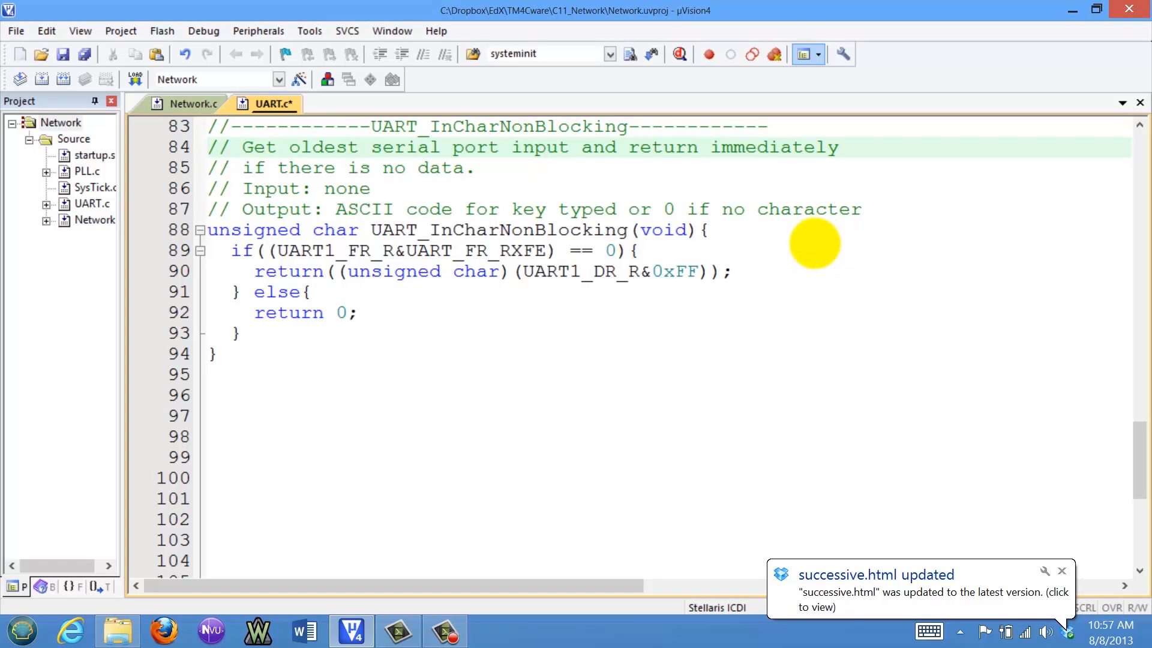
mouse_move(813, 228)
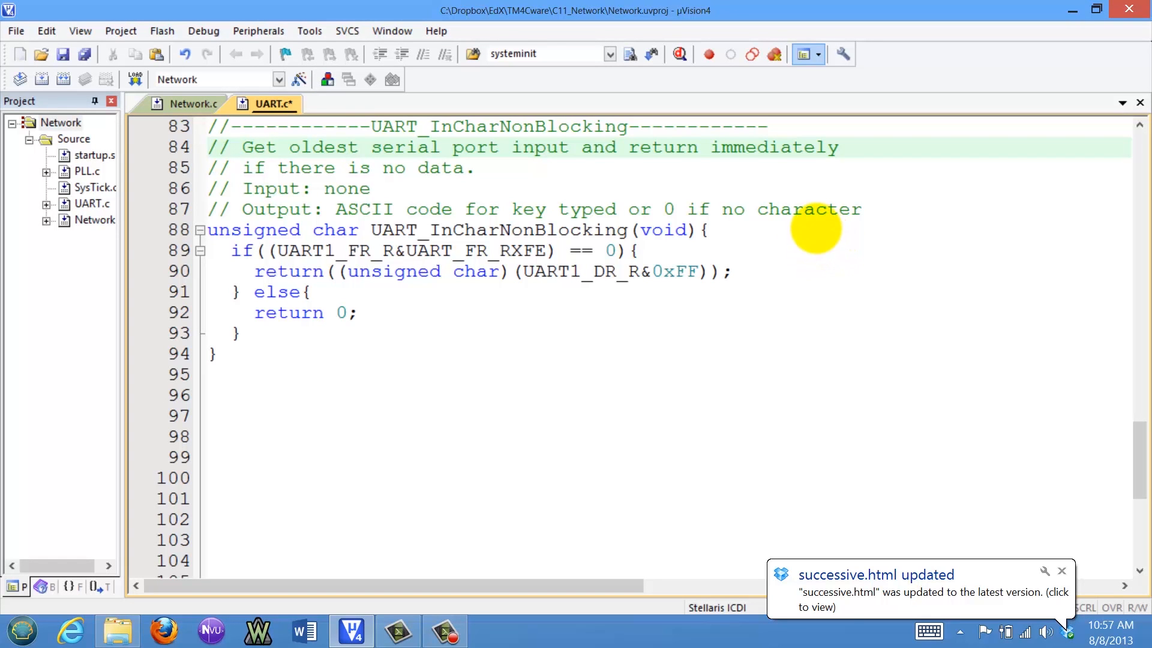
mouse_move(814, 264)
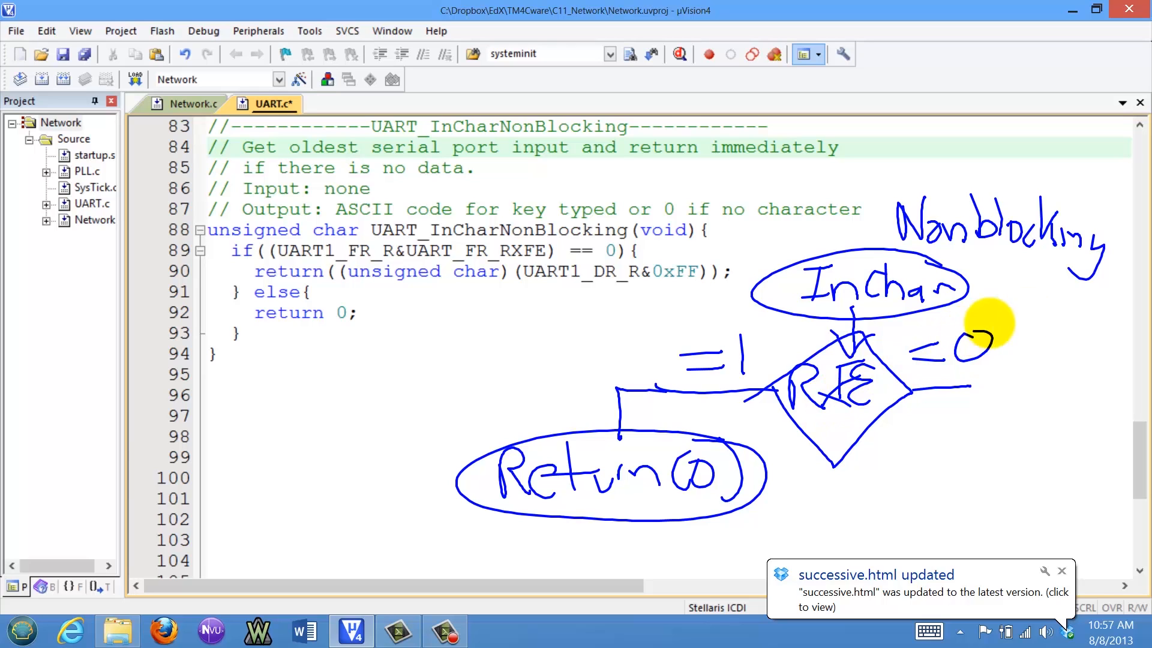
mouse_move(937, 411)
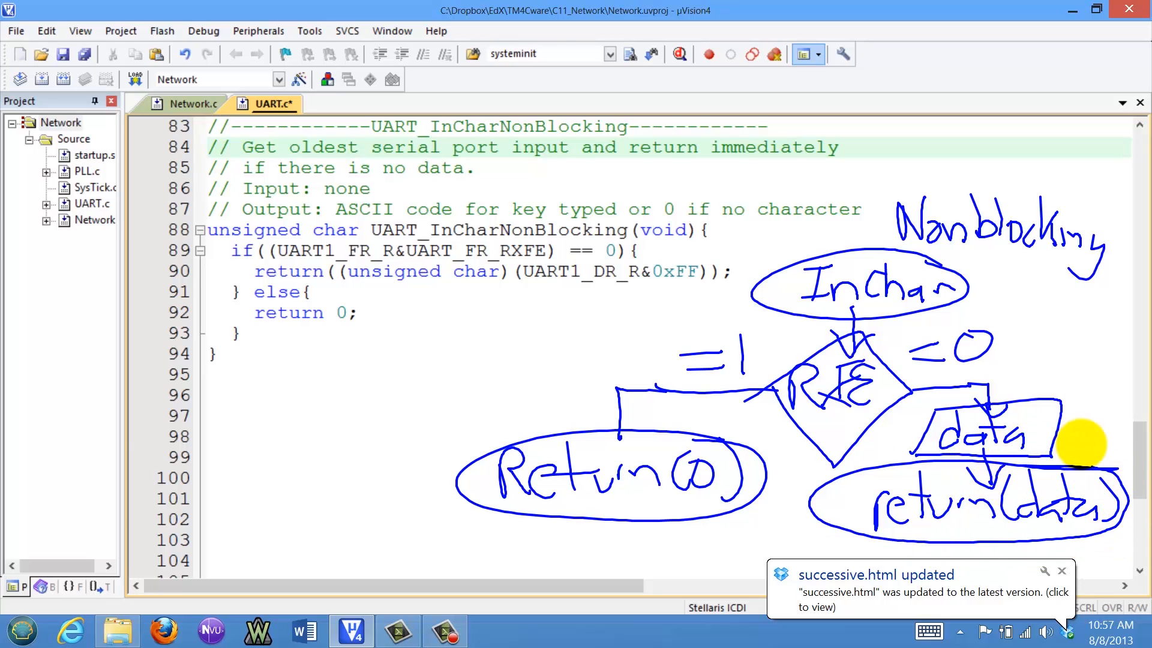
mouse_move(595, 408)
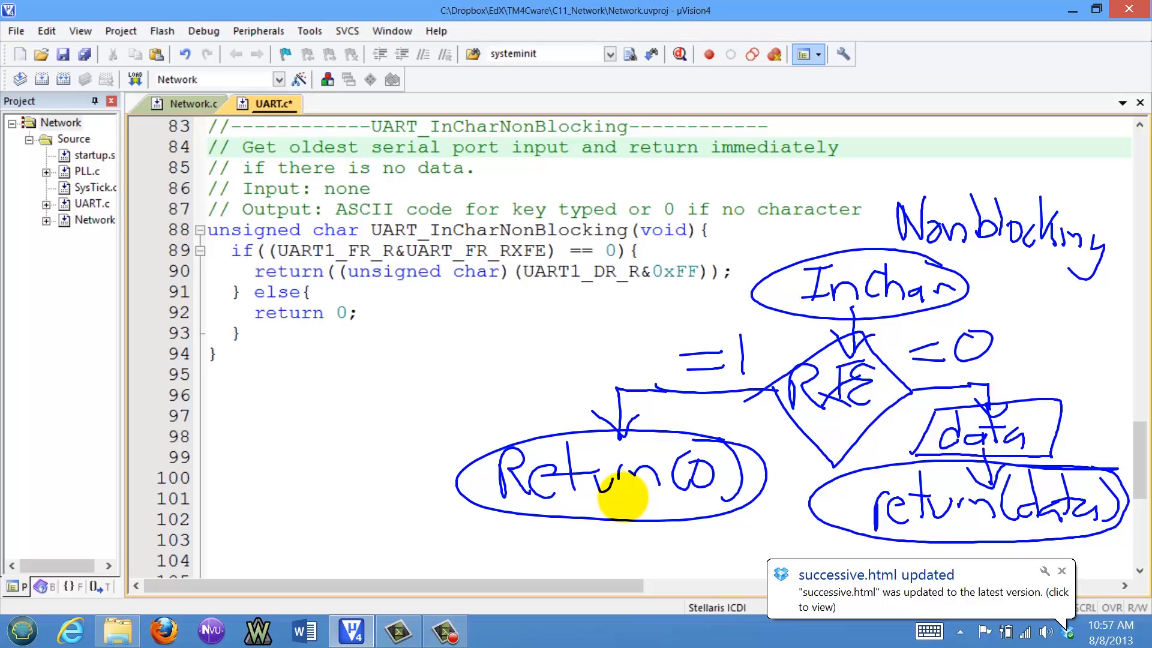
Draw the RXFE=0 branch of the InChar flowchart leading to data and return(data).
drag(626, 495, 393, 353)
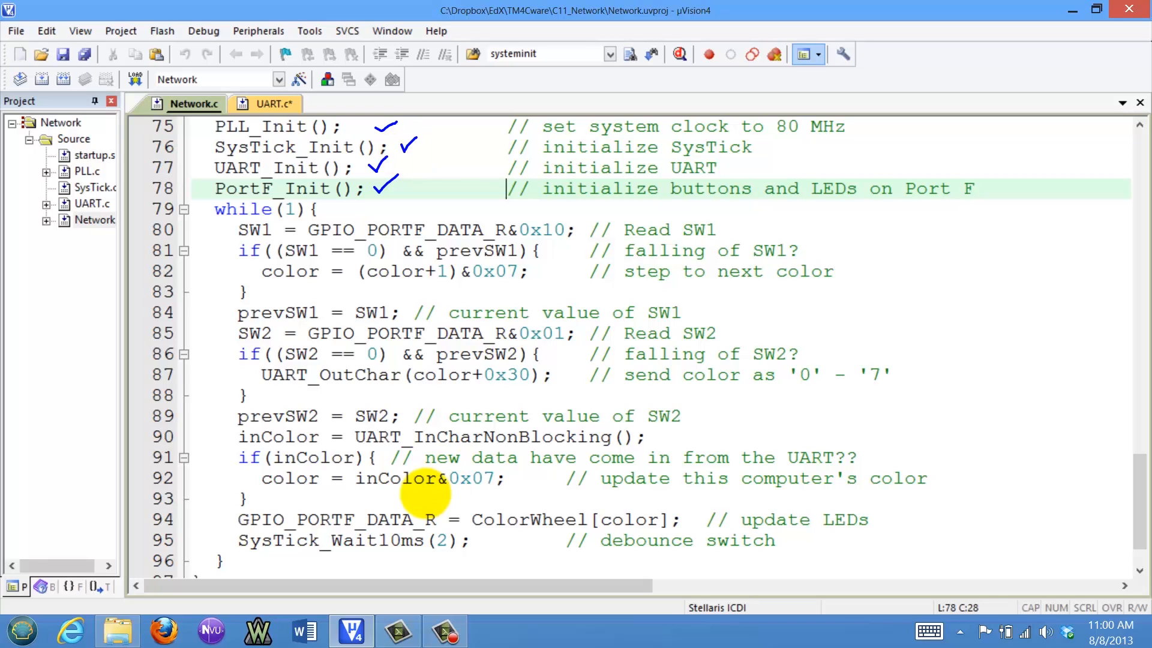
mouse_move(995, 135)
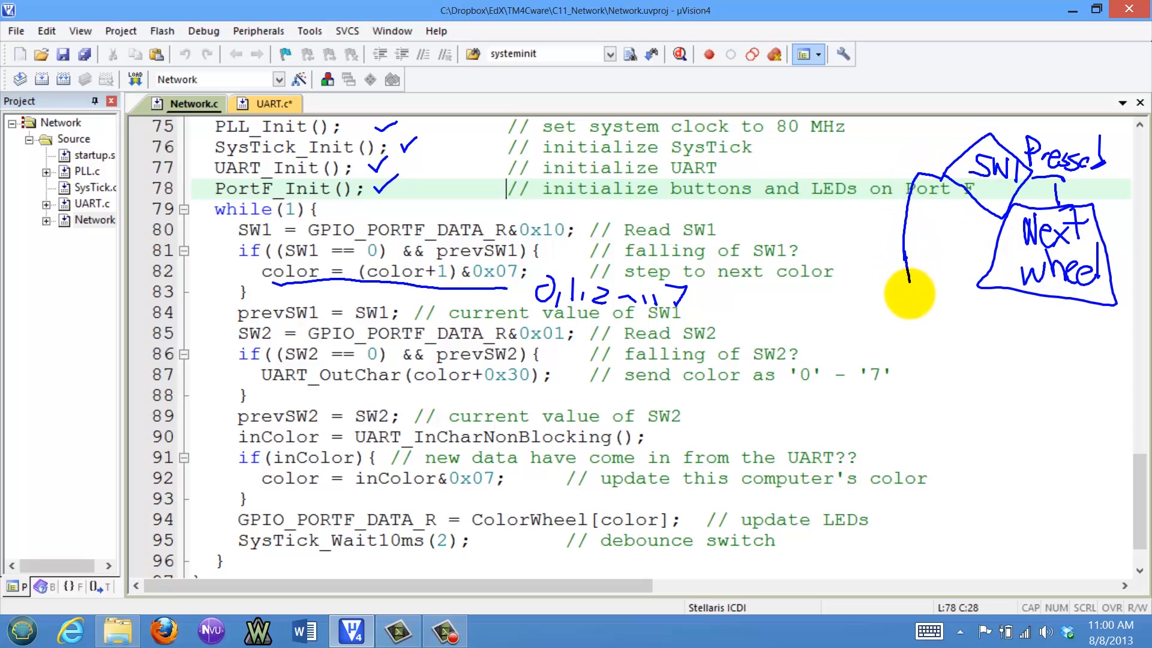
Draw the 'Not' (not-pressed) branch leaving the SW1 decision diamond.
drag(909, 294, 973, 326)
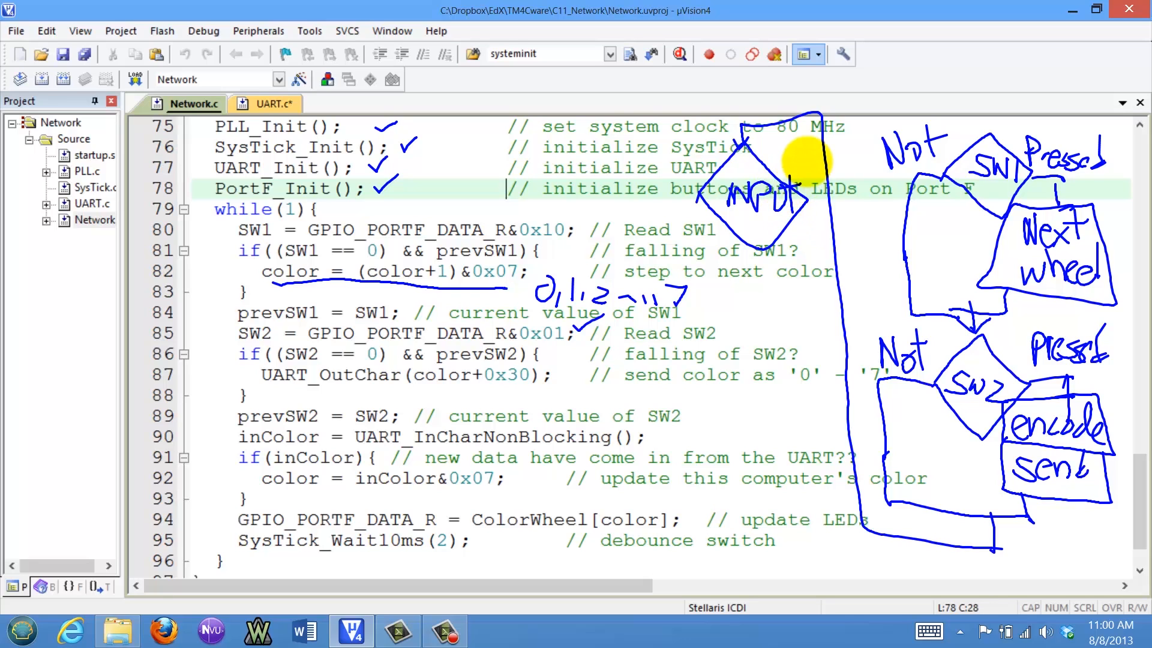
mouse_move(720, 155)
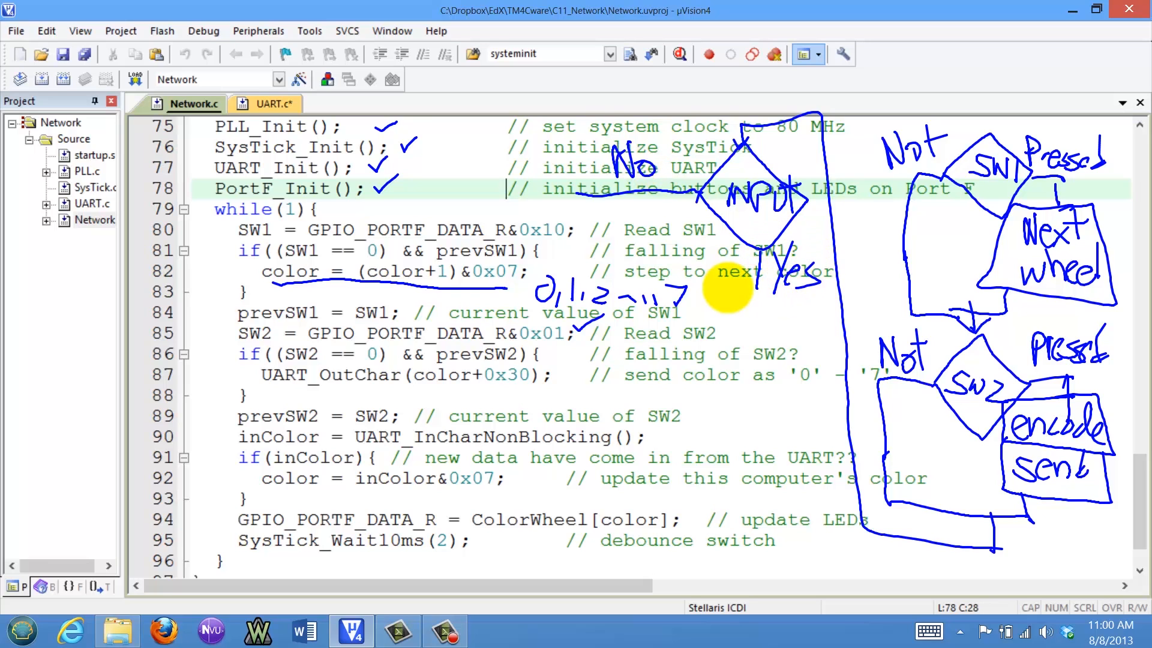
mouse_move(724, 303)
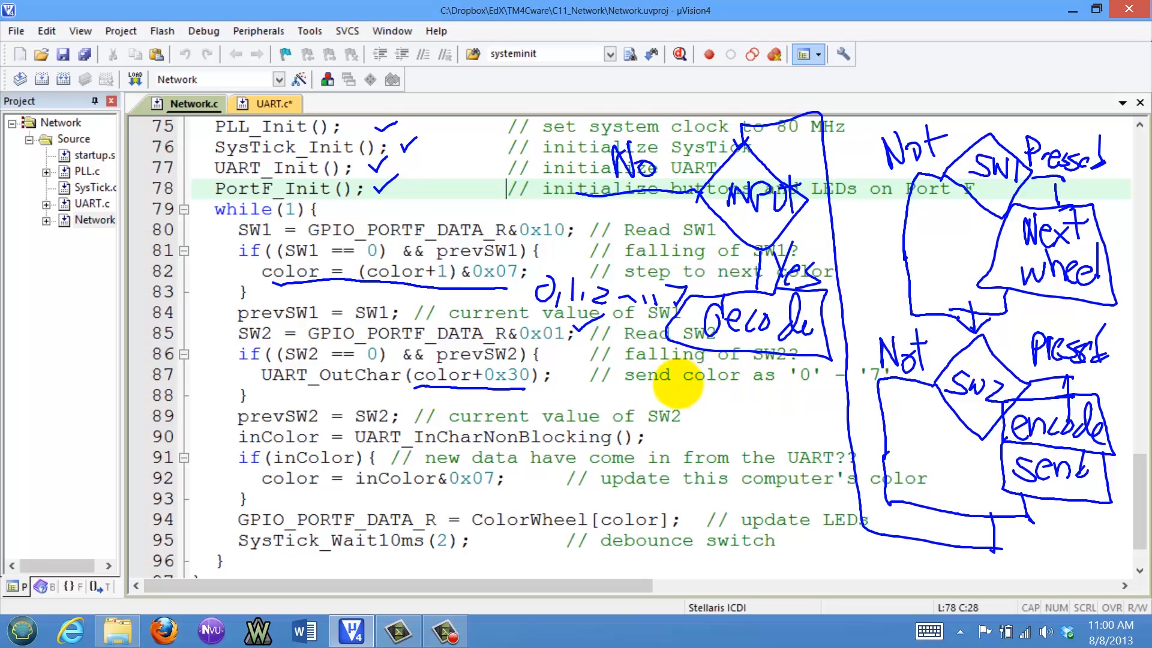
mouse_move(381, 488)
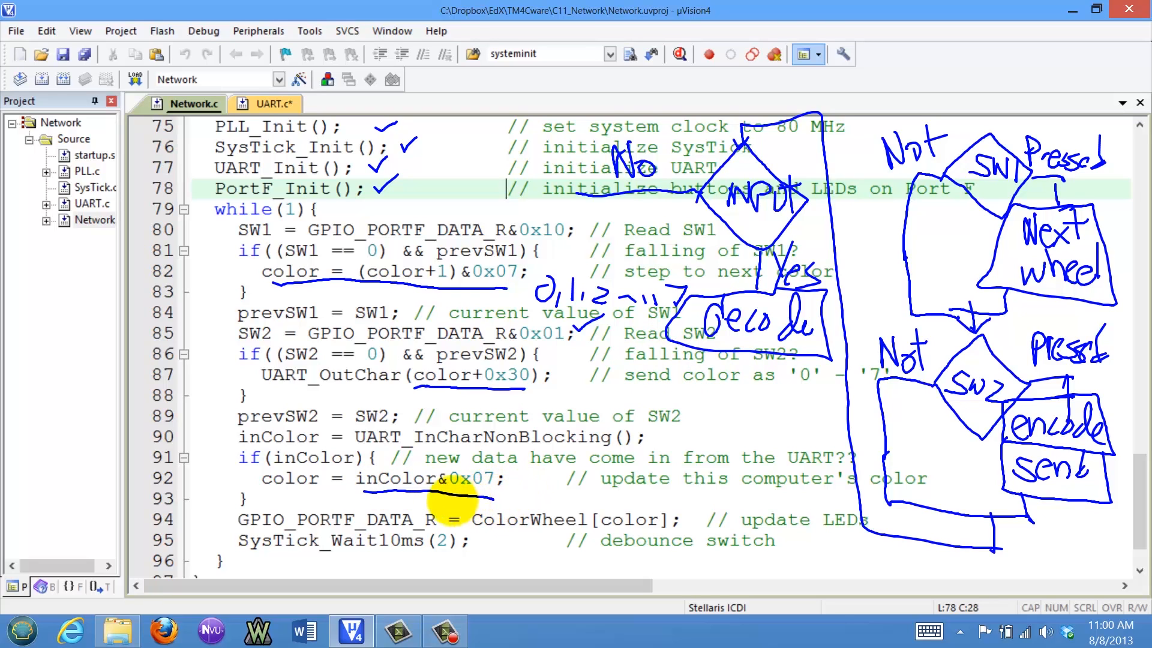
mouse_move(447, 457)
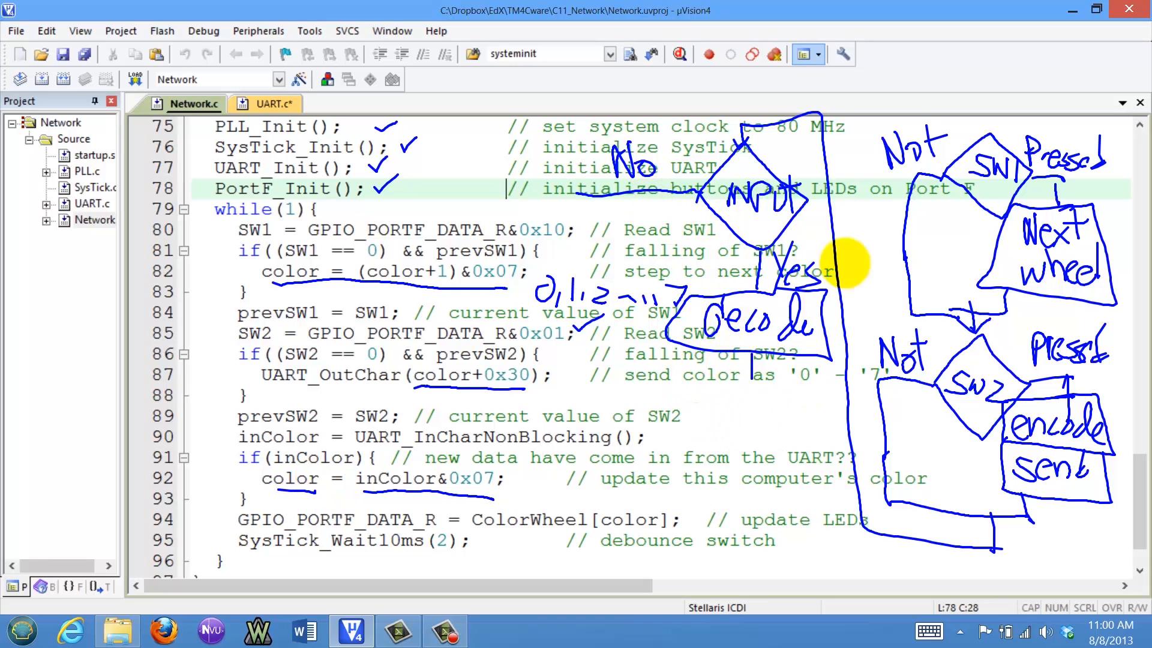
mouse_move(703, 411)
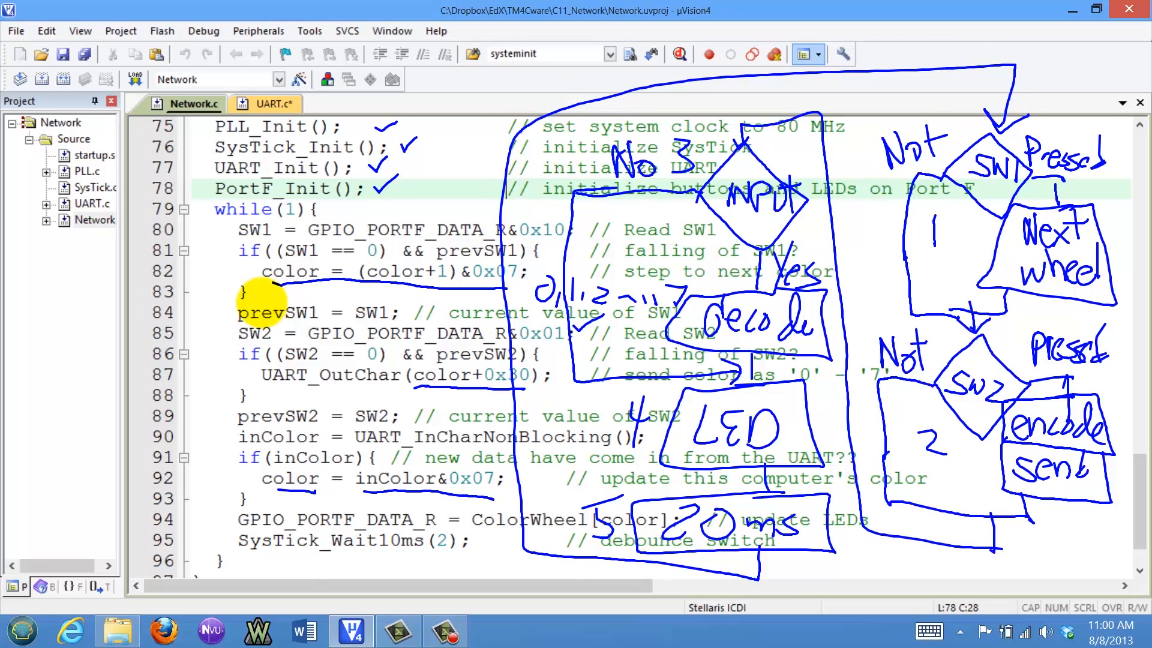
mouse_move(257, 395)
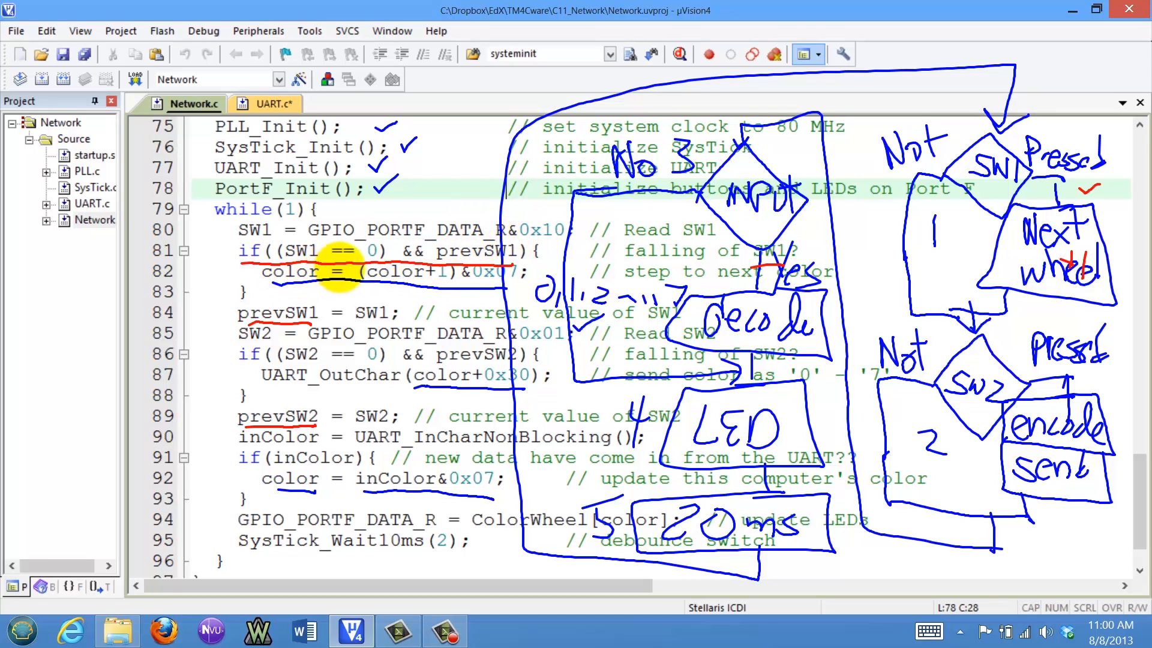
Circle the (SW1 == 0) condition in red on the falling-edge if line.
drag(264, 257, 382, 253)
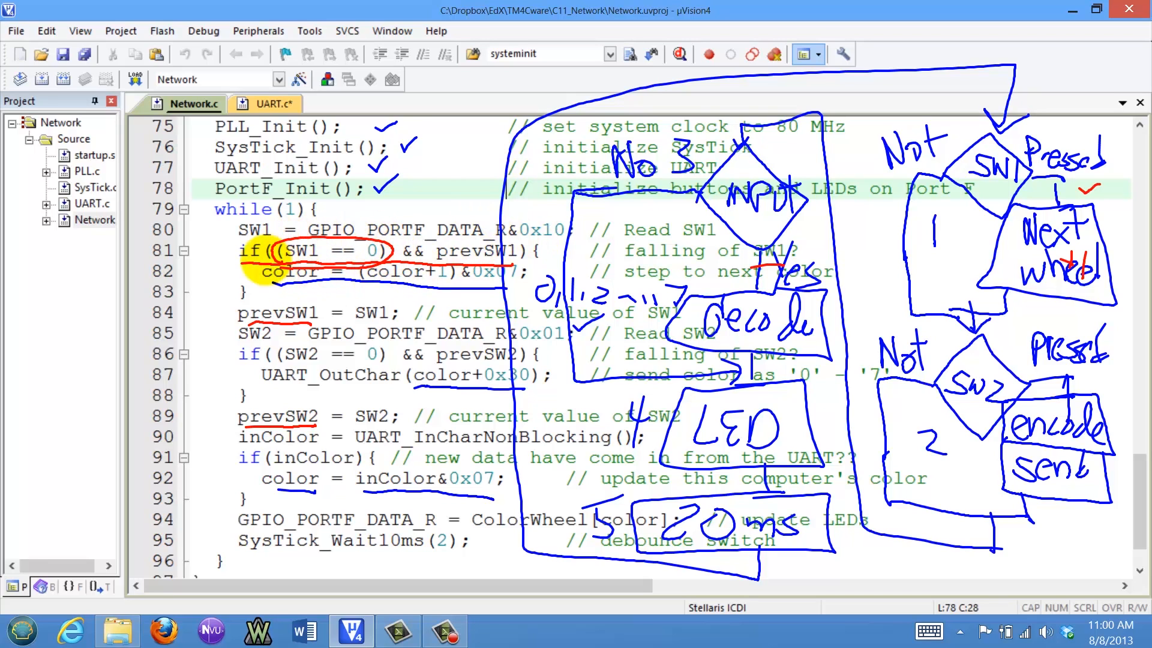